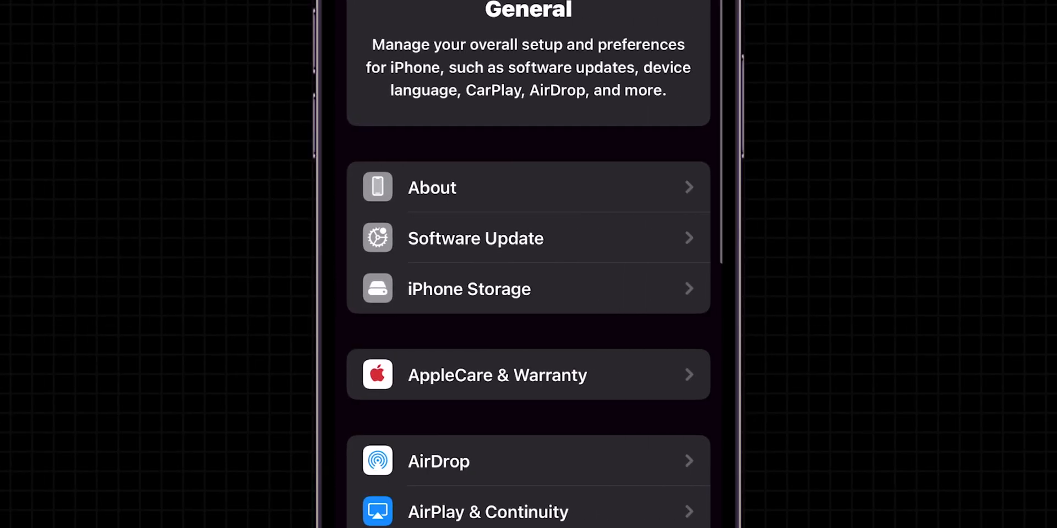
Step: Check General > Software Update for a newer iOS version
{"action": "left_click", "coordinate": [475, 238]}
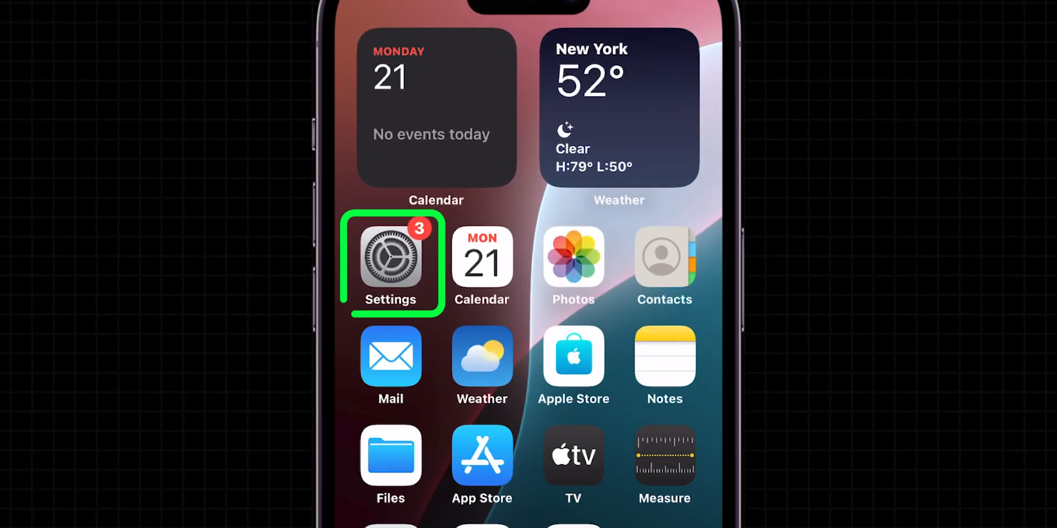
Step: View the Carrier entry under Physical SIM on the General > About page
{"action": "left_click", "coordinate": [390, 263]}
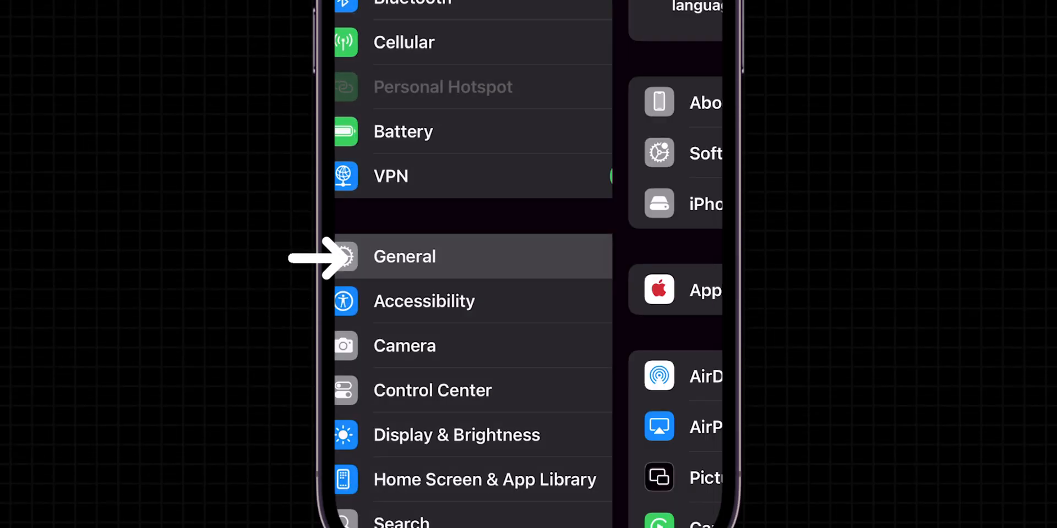
{"action": "left_click", "coordinate": [405, 256]}
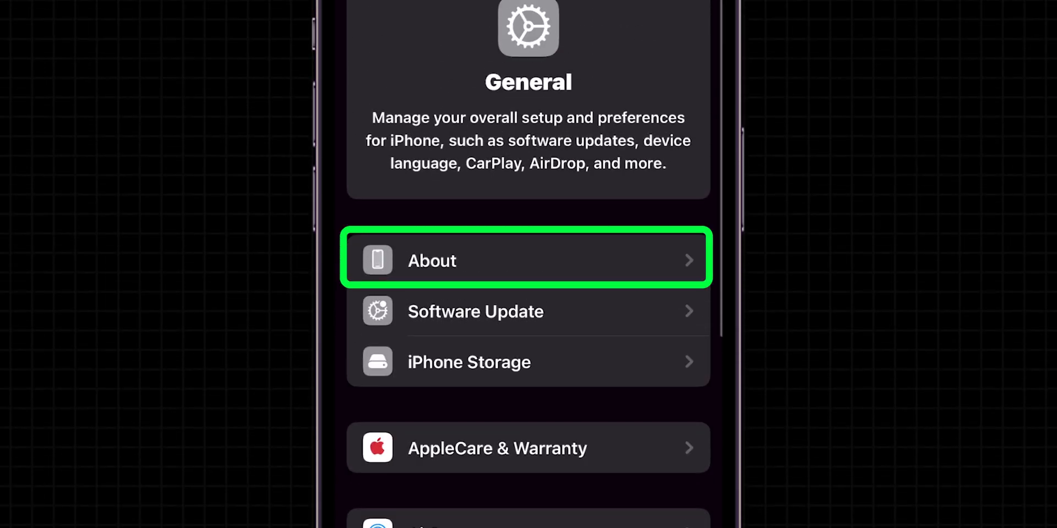
{"action": "left_click", "coordinate": [528, 260]}
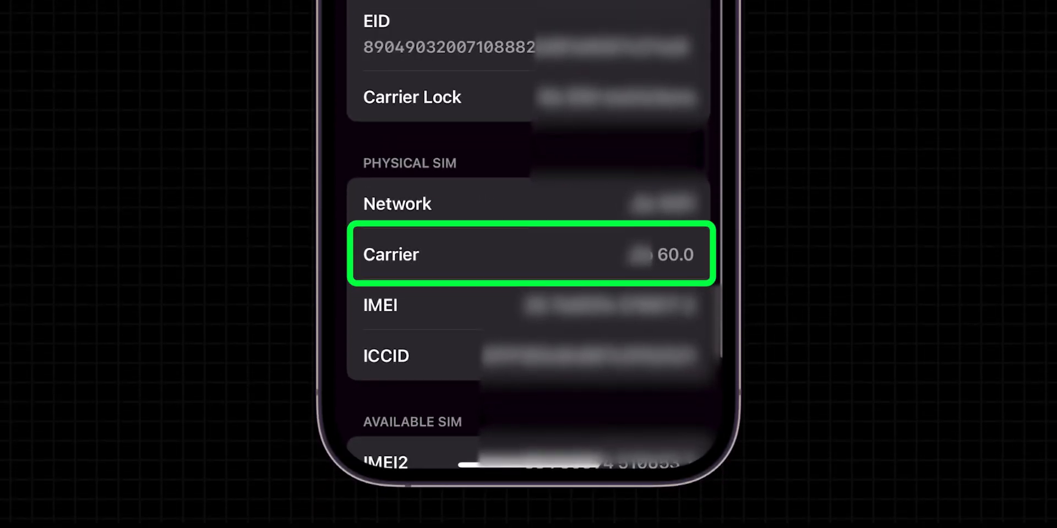
{"action": "left_click", "coordinate": [530, 254]}
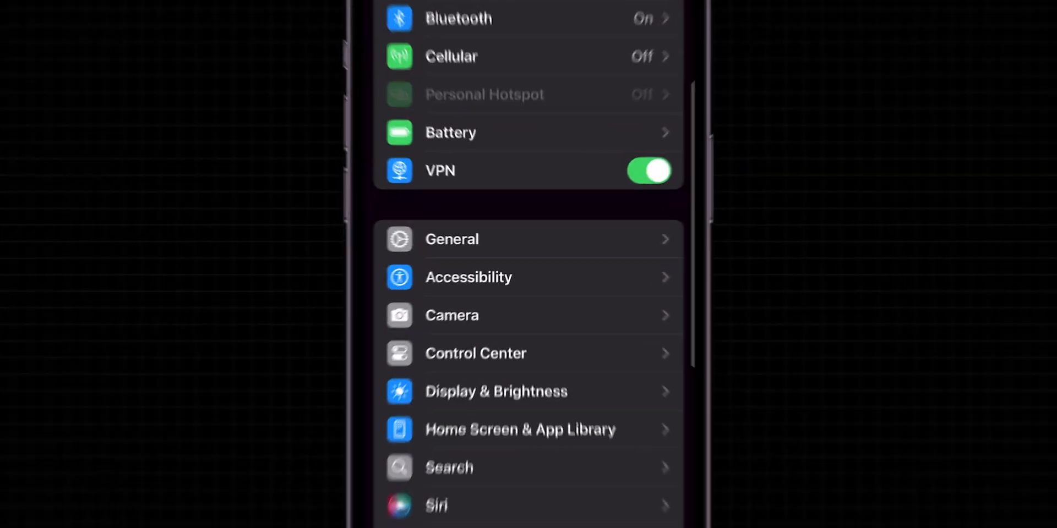
Step: Choose Reset Network Settings under Transfer or Reset iPhone > Reset and confirm
{"action": "scroll", "scroll_direction": "down", "scroll_amount": 3}
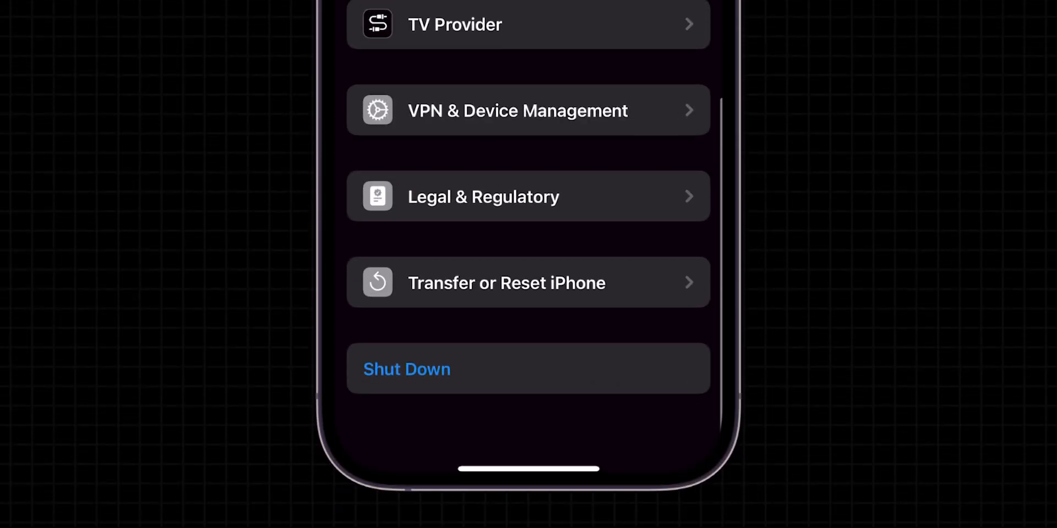
{"action": "left_click", "coordinate": [505, 283]}
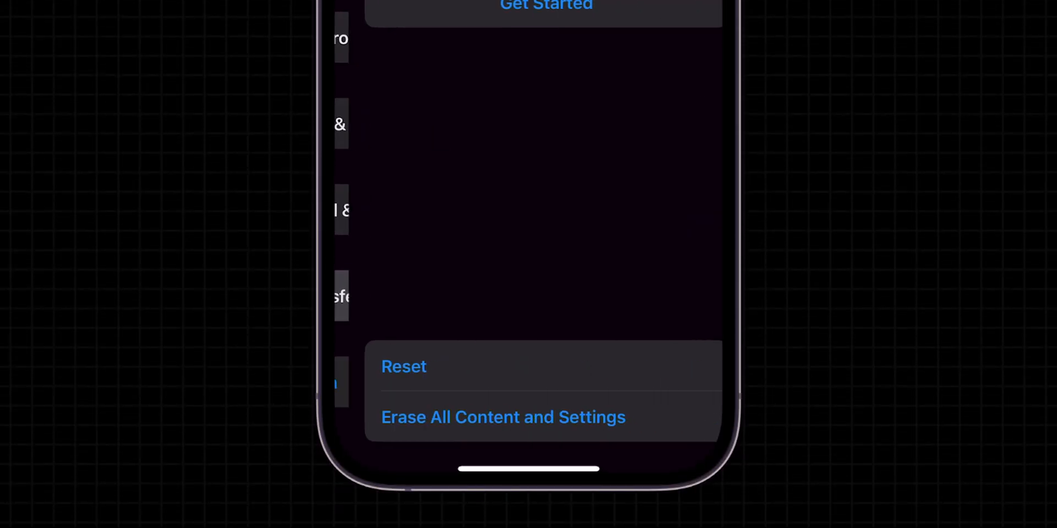
{"action": "left_click", "coordinate": [403, 366]}
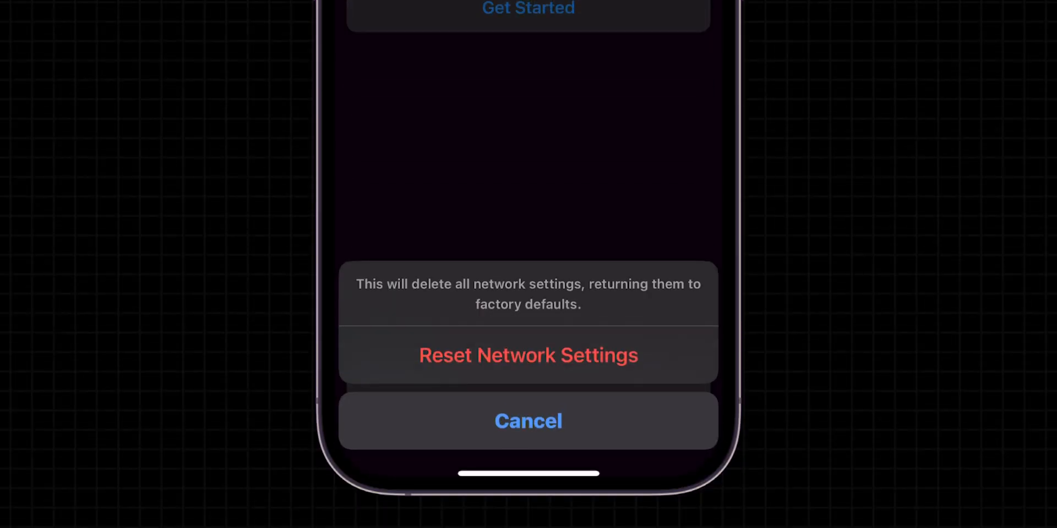
{"action": "left_click", "coordinate": [528, 355]}
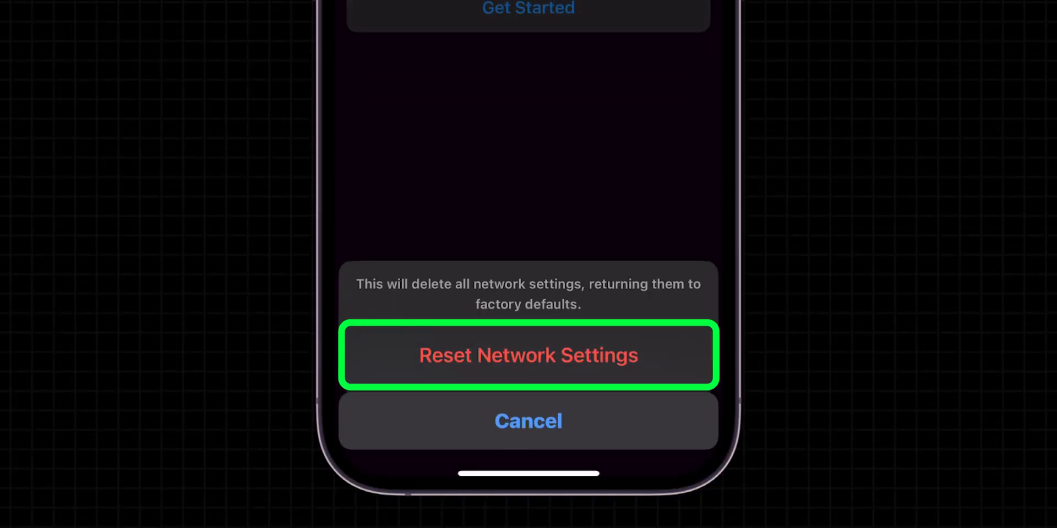
{"action": "left_click", "coordinate": [528, 355]}
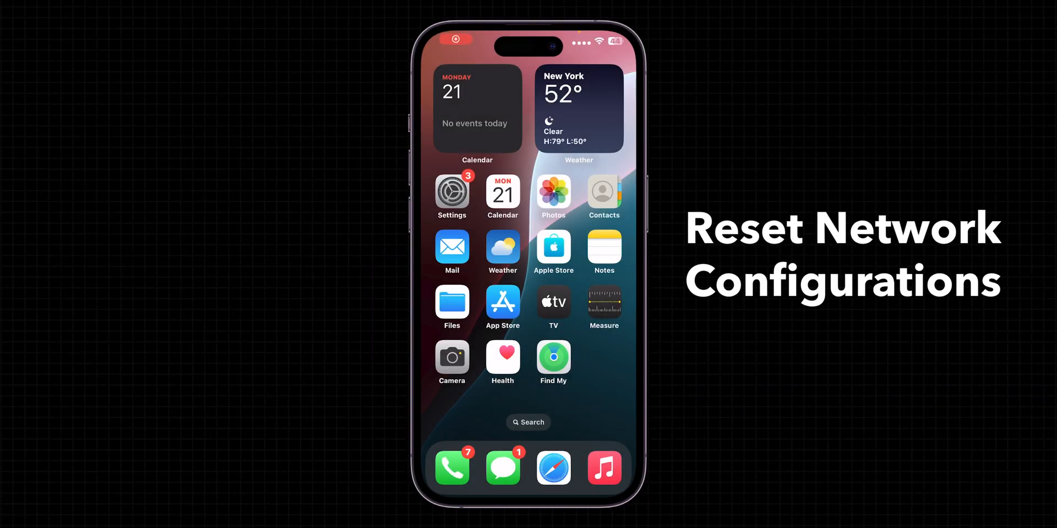